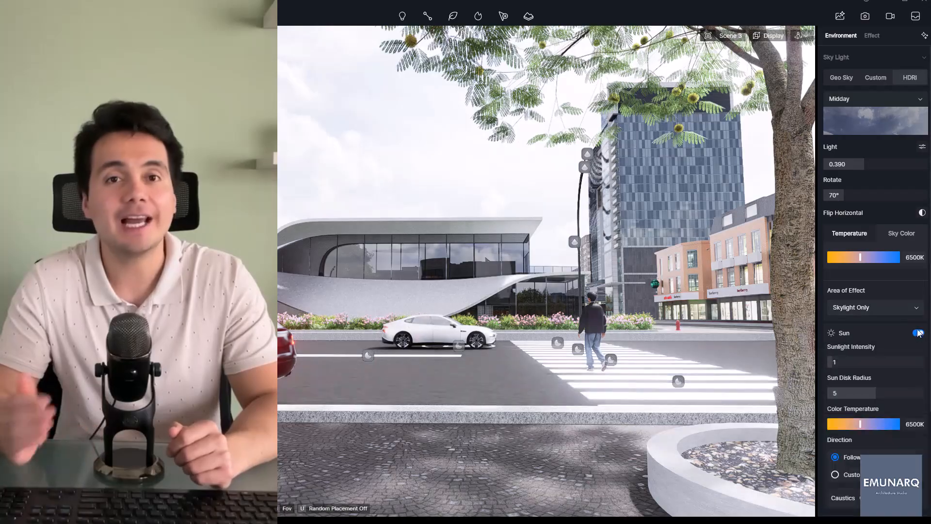
# Give Scene 3 the Midday HDRI sky, light 0.390, rotation 70°, with sunlight enabled.
pyautogui.click(872, 35)
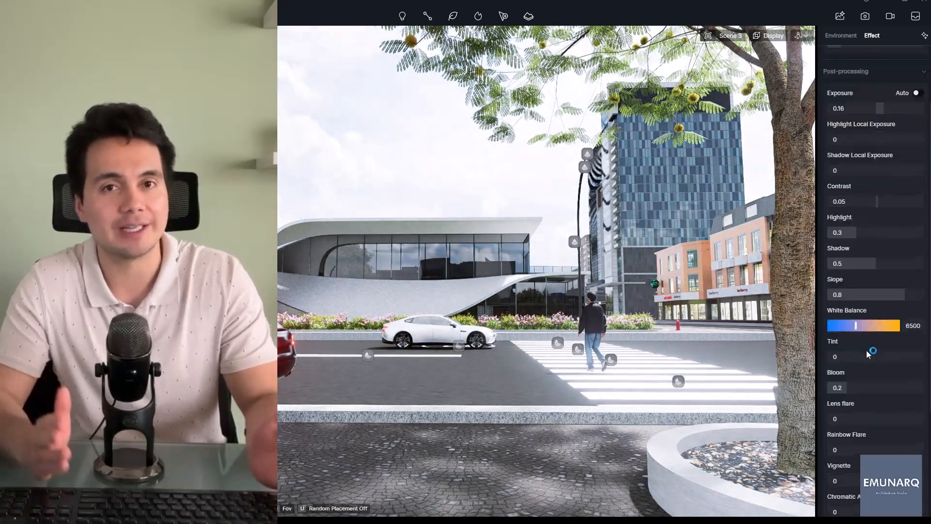
pyautogui.click(840, 35)
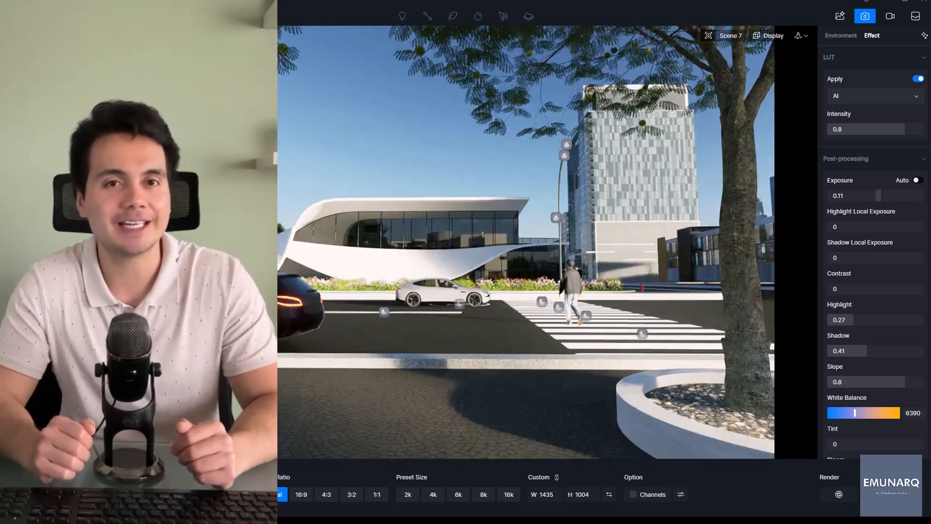
pyautogui.click(301, 508)
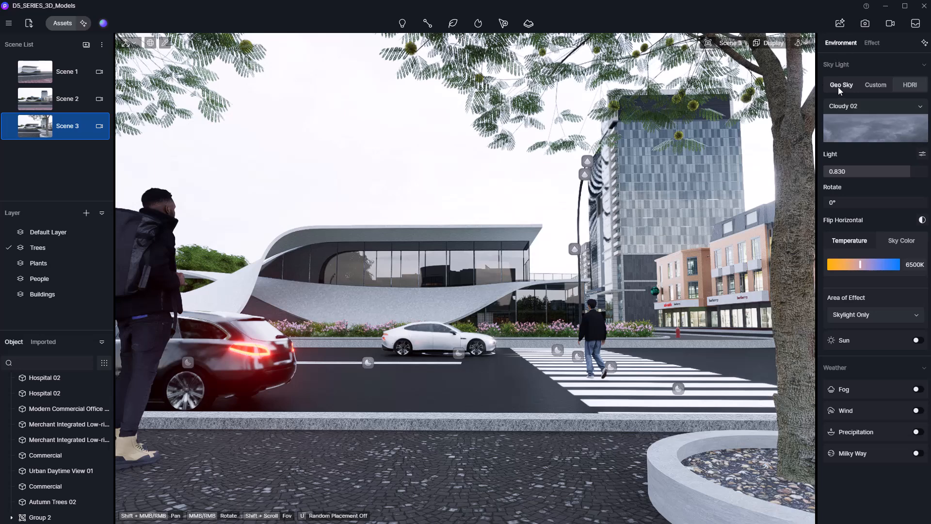
pyautogui.click(910, 85)
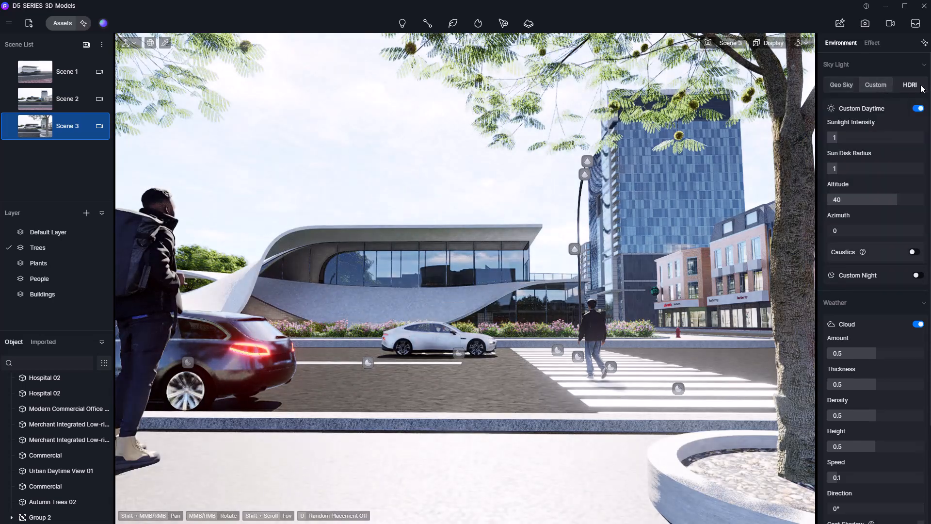
pyautogui.click(910, 84)
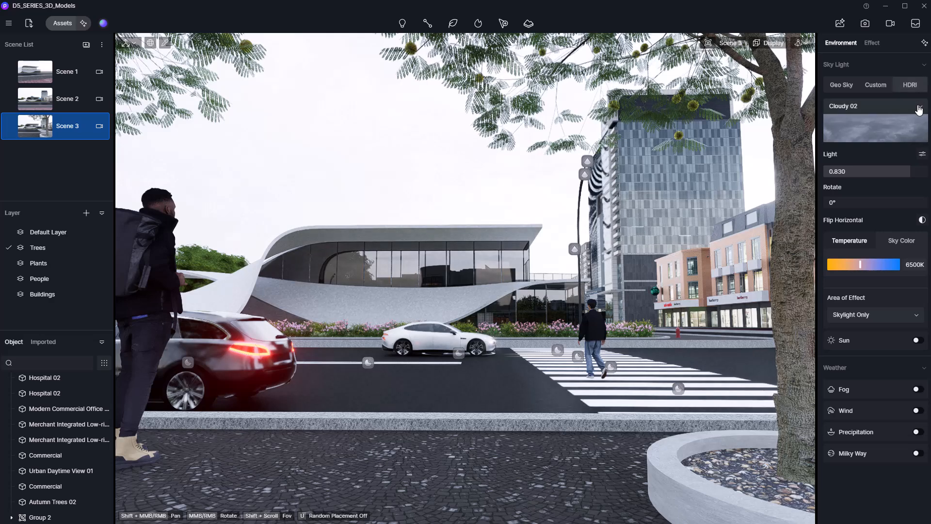
pyautogui.click(920, 109)
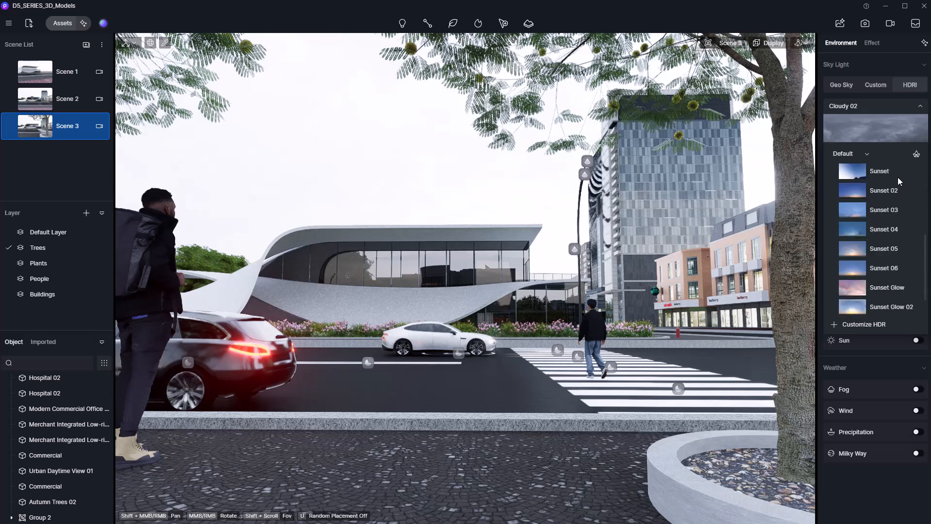
pyautogui.scroll(-3)
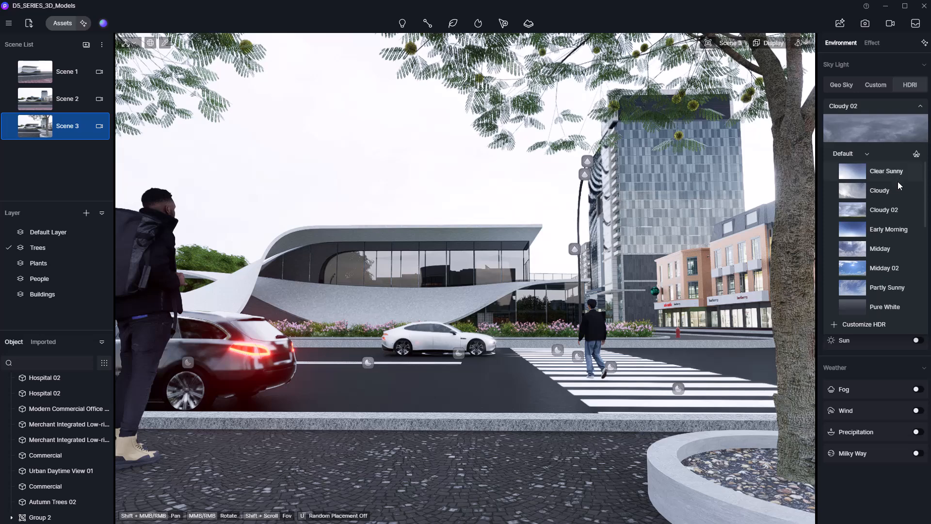
pyautogui.moveTo(897, 273)
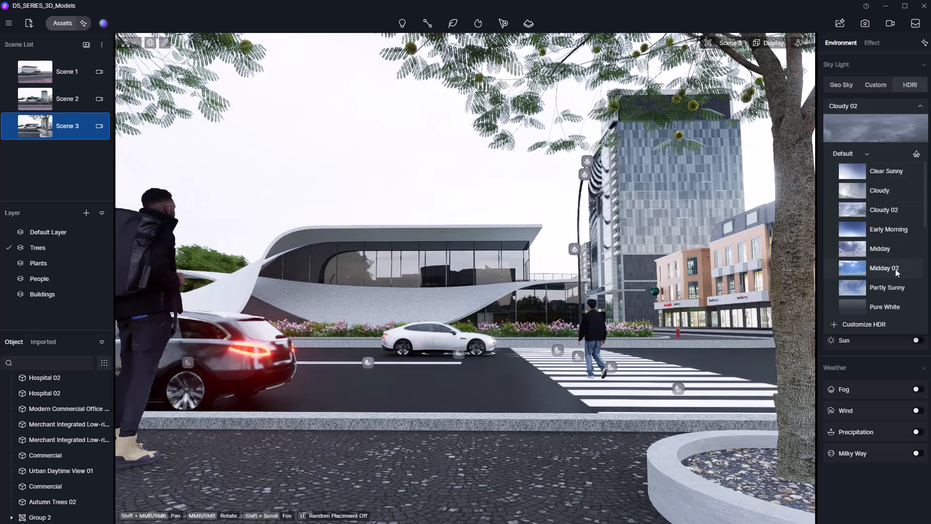
pyautogui.click(880, 249)
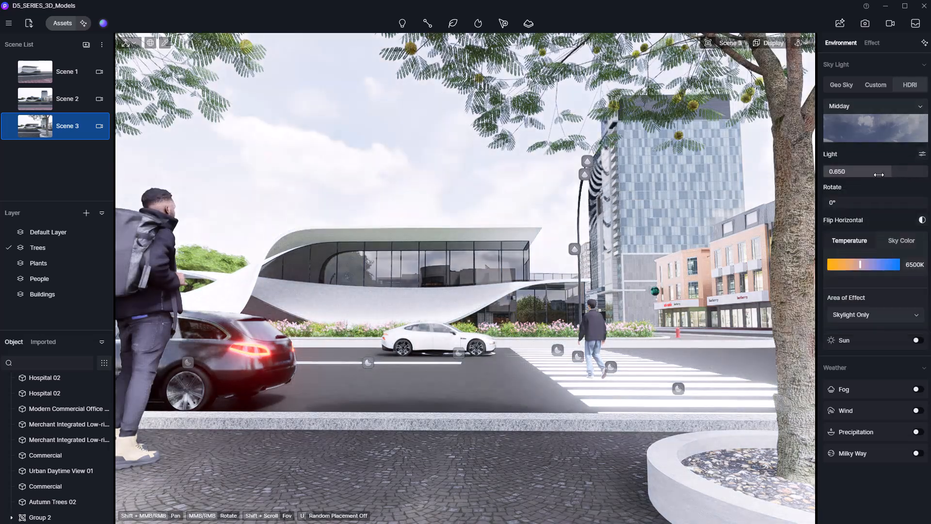
pyautogui.moveTo(876, 174); pyautogui.dragTo(863, 174)
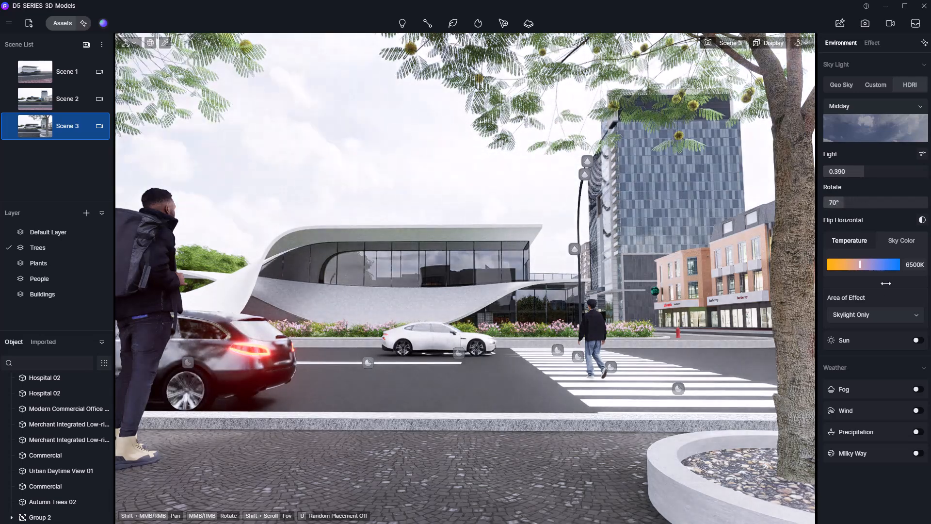
pyautogui.click(919, 340)
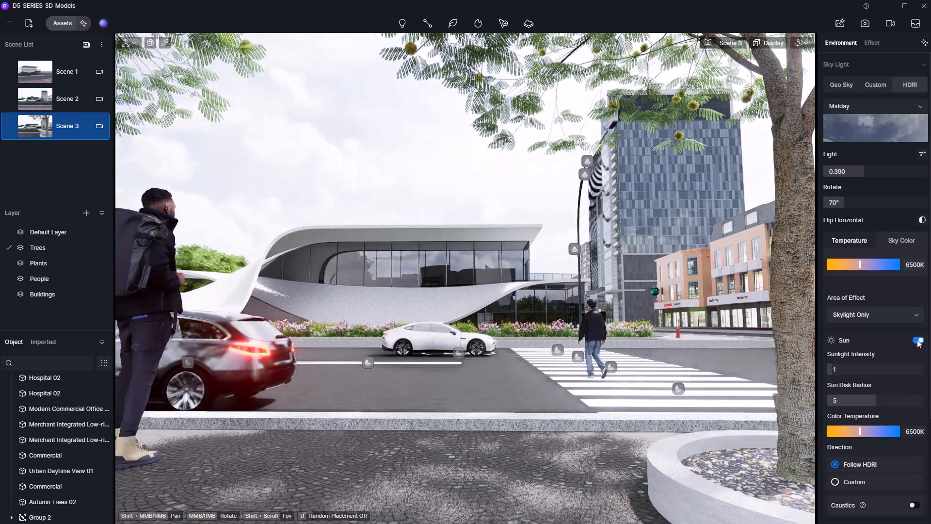
pyautogui.click(918, 340)
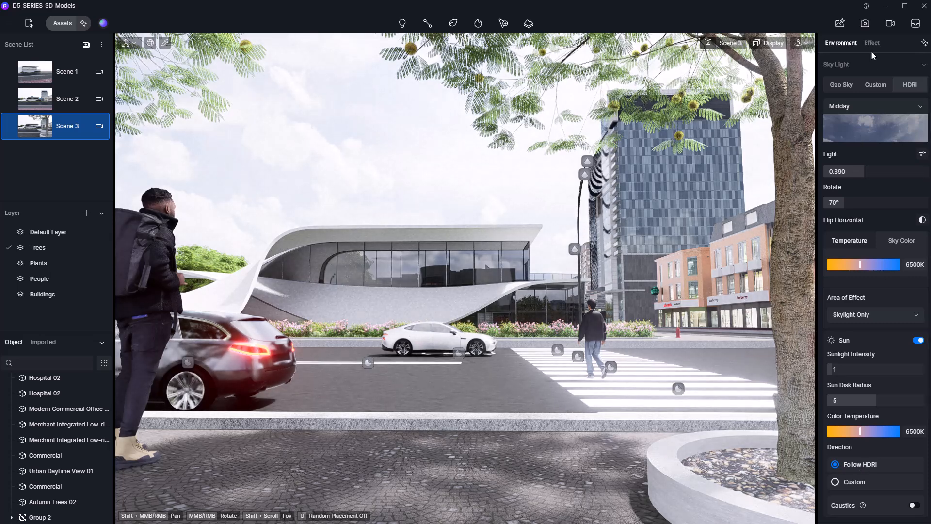
# Apply Modern Dystopian Action LUT at 0.14, exposure 0.16, contrast 0.05, highlight 0.56, bloom 0.15.
pyautogui.click(873, 42)
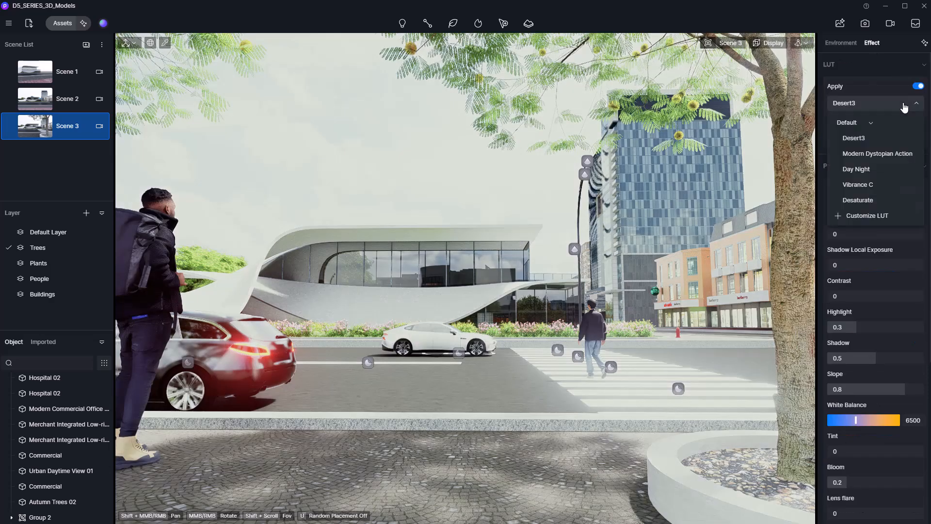
pyautogui.click(878, 154)
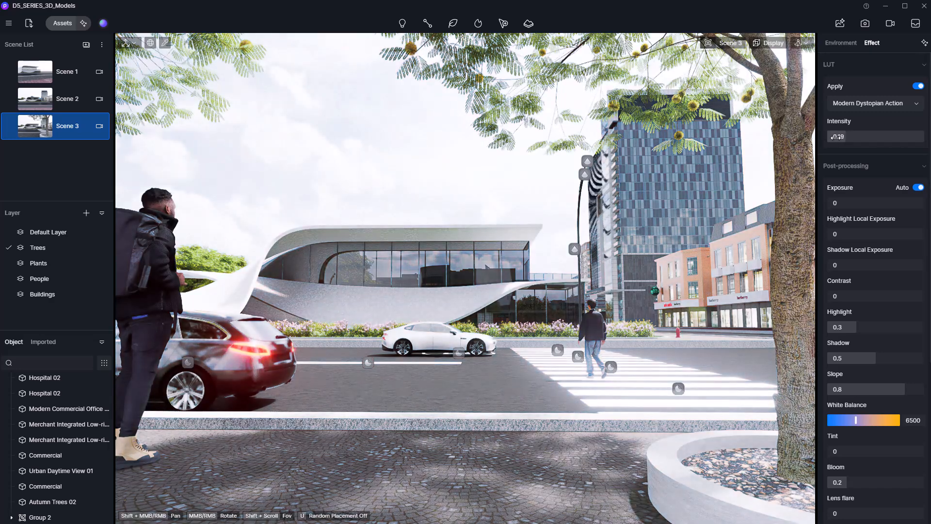
pyautogui.moveTo(844, 137); pyautogui.dragTo(832, 137)
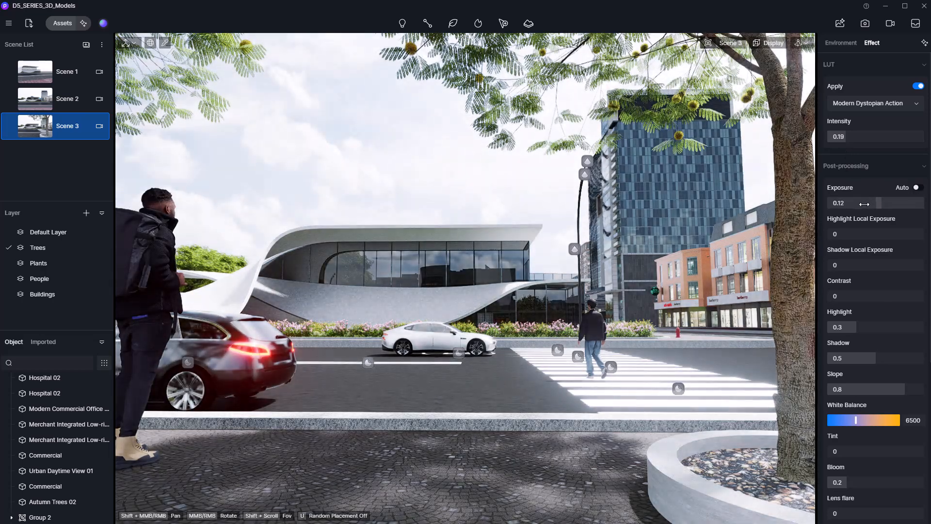
pyautogui.moveTo(865, 203); pyautogui.dragTo(876, 204)
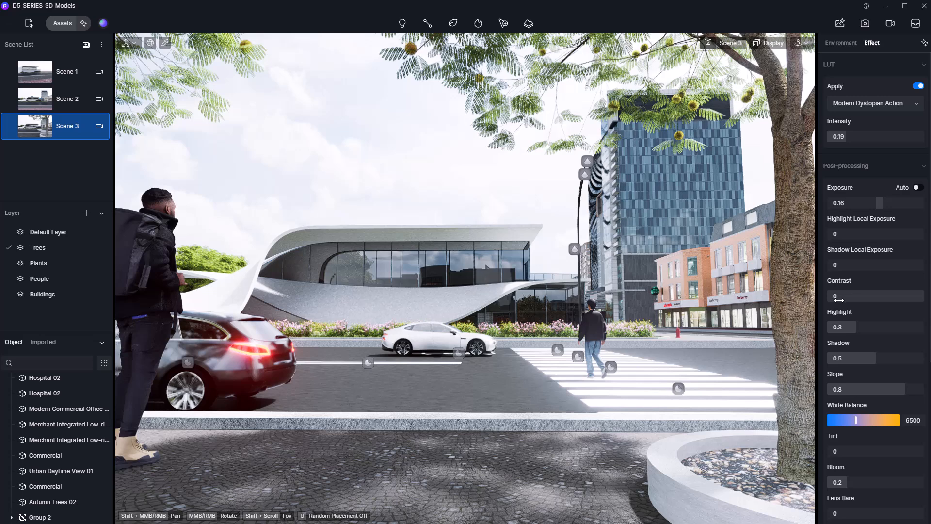
pyautogui.moveTo(835, 296); pyautogui.dragTo(849, 296)
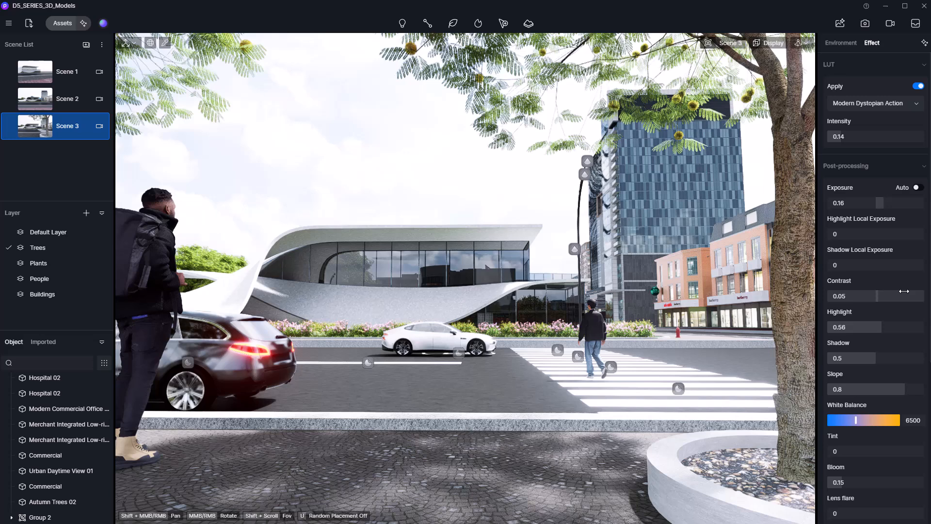
pyautogui.click(923, 43)
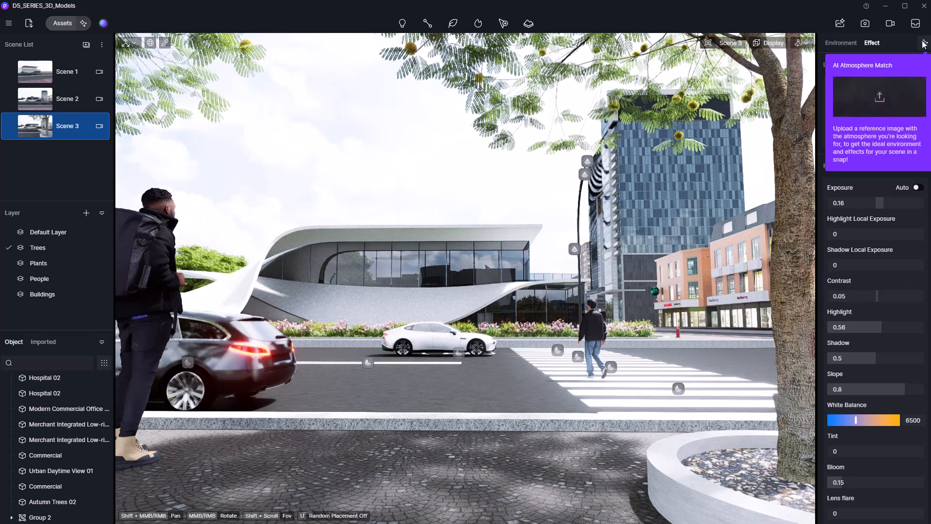
# Open AI Atmosphere Match via the sparkle icon on the Effect panel.
pyautogui.click(880, 97)
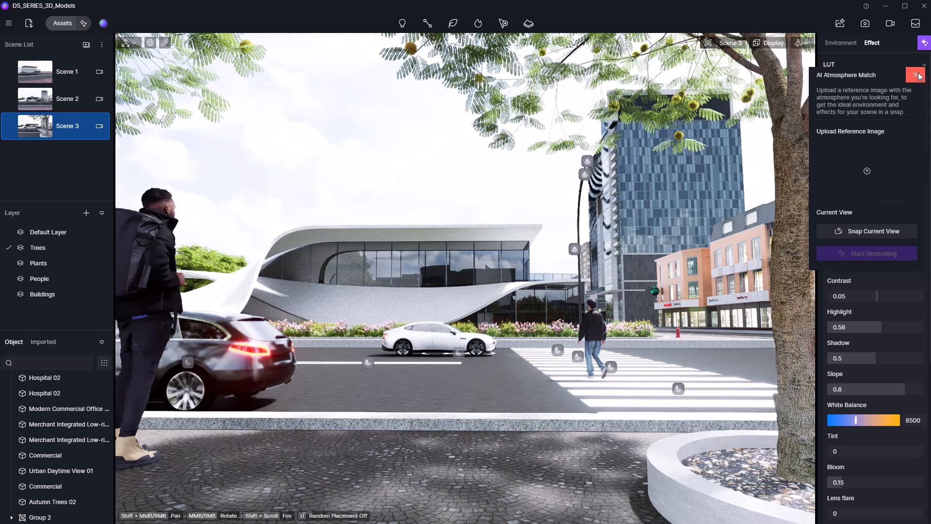
pyautogui.moveTo(913, 131)
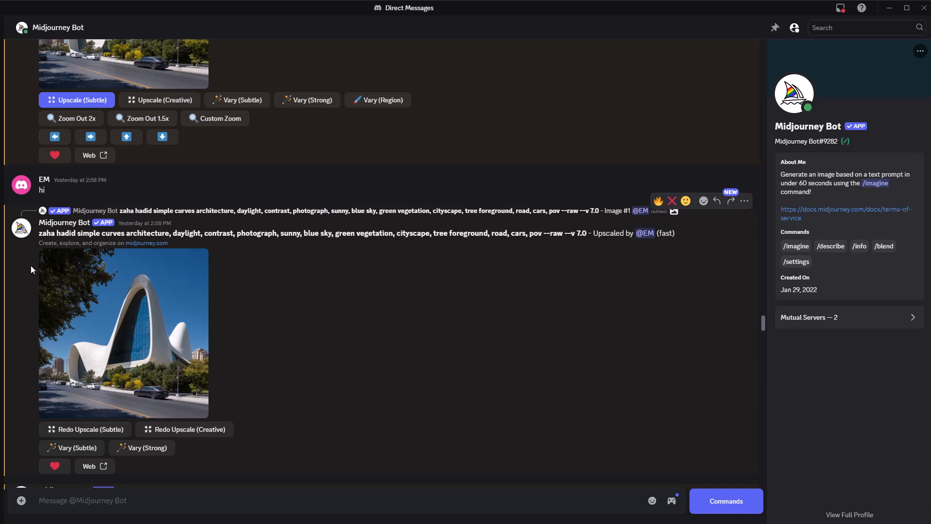
# Select the Midjourney prompt, enlarge the curved white building image and copy it.
pyautogui.doubleClick(54, 233)
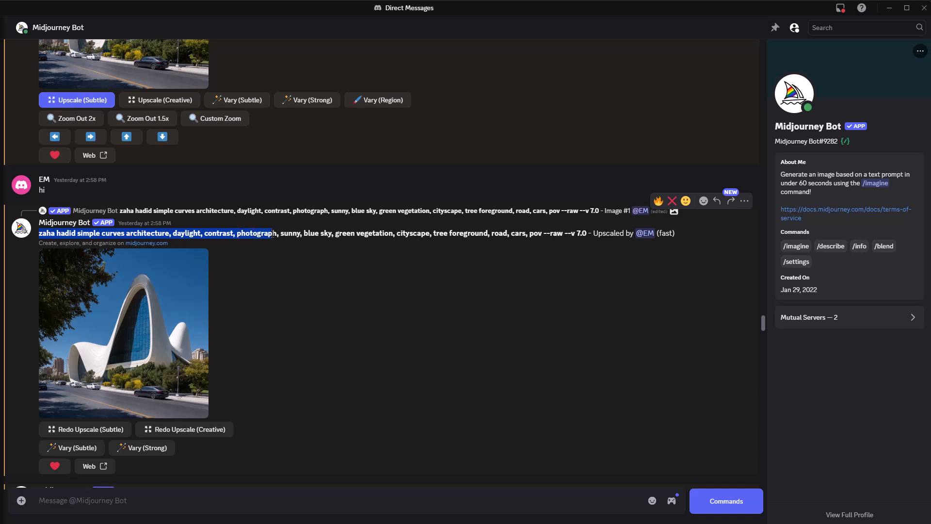
pyautogui.moveTo(273, 233); pyautogui.dragTo(333, 233)
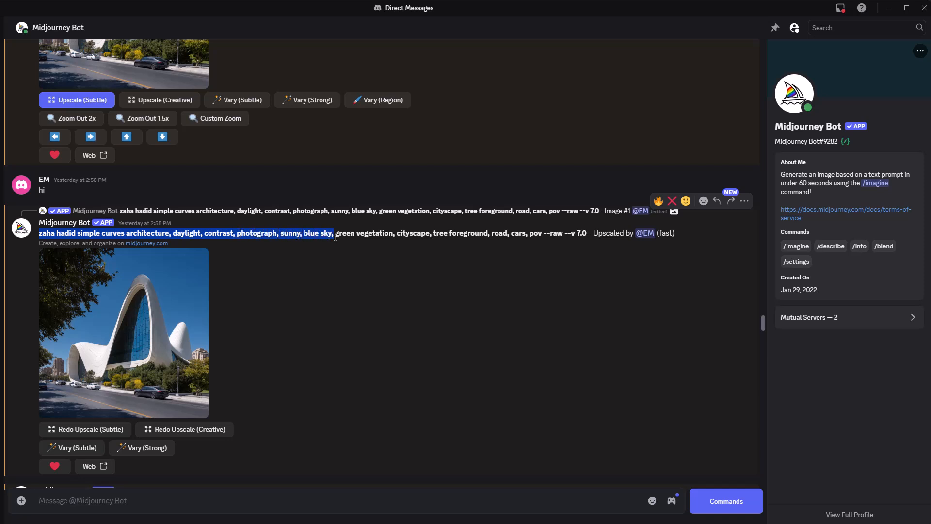
pyautogui.moveTo(333, 232); pyautogui.dragTo(426, 232)
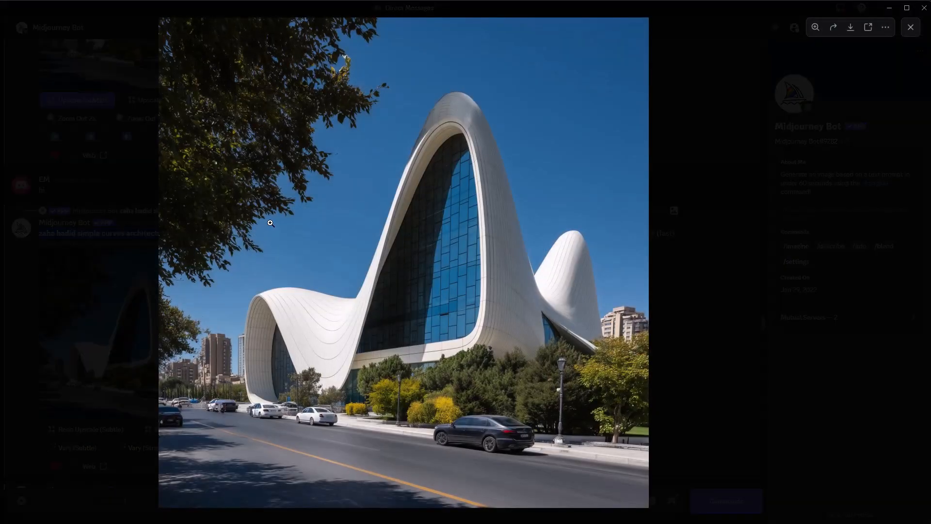
pyautogui.rightClick(271, 223)
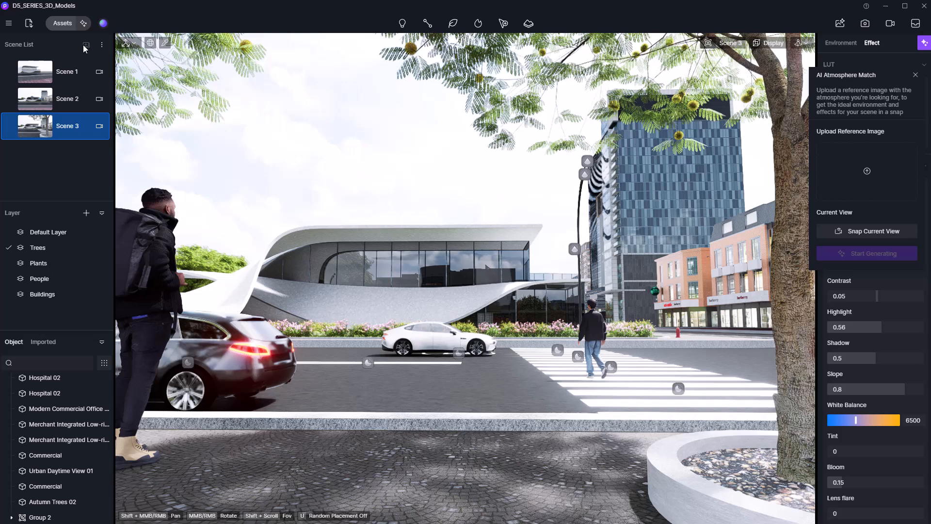
# Add Scene 4, snap its current view and generate the atmosphere match from the reference.
pyautogui.click(86, 44)
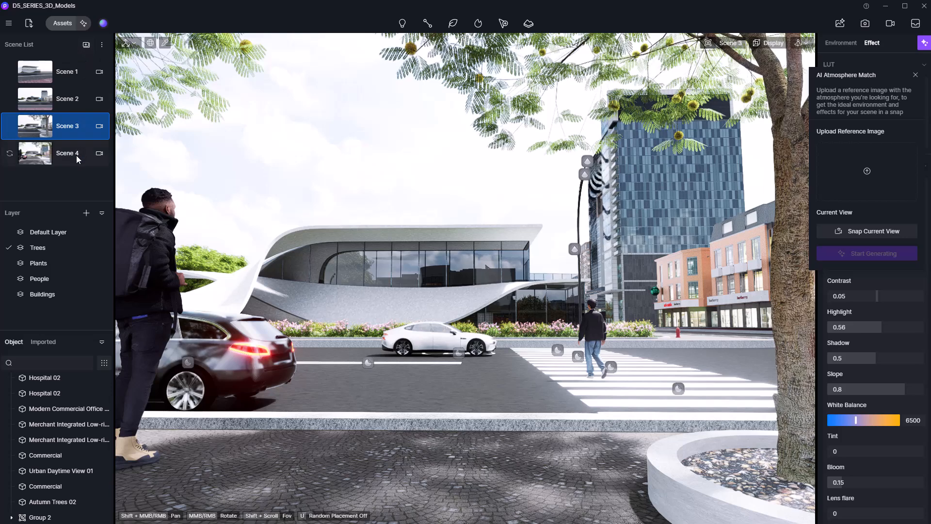
pyautogui.click(68, 153)
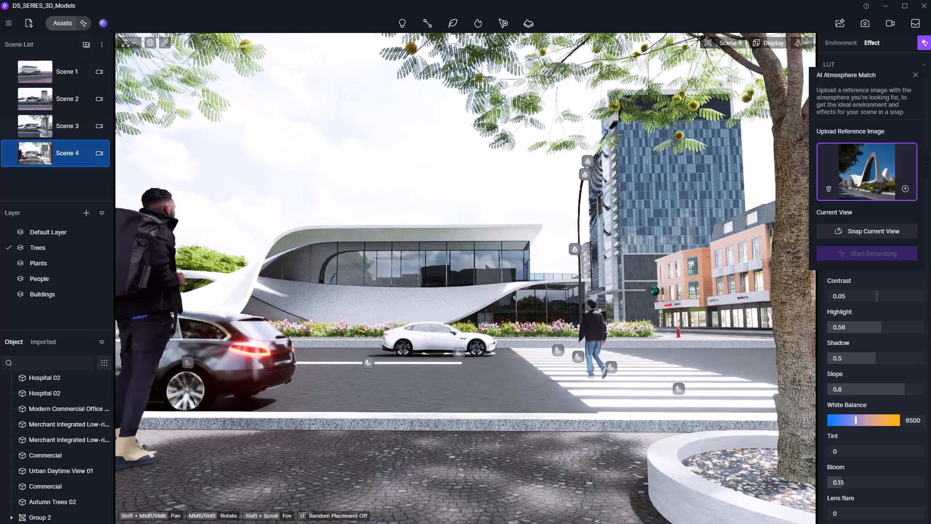
pyautogui.click(867, 231)
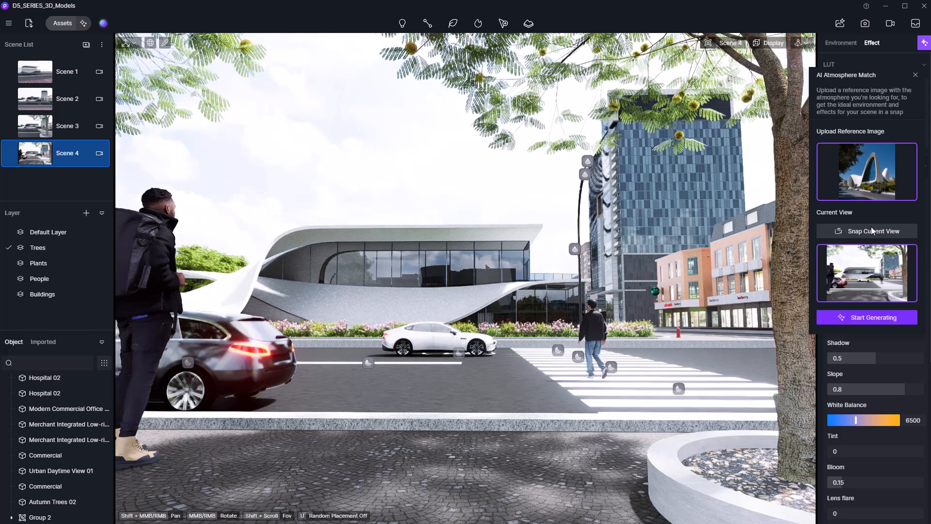
pyautogui.click(868, 317)
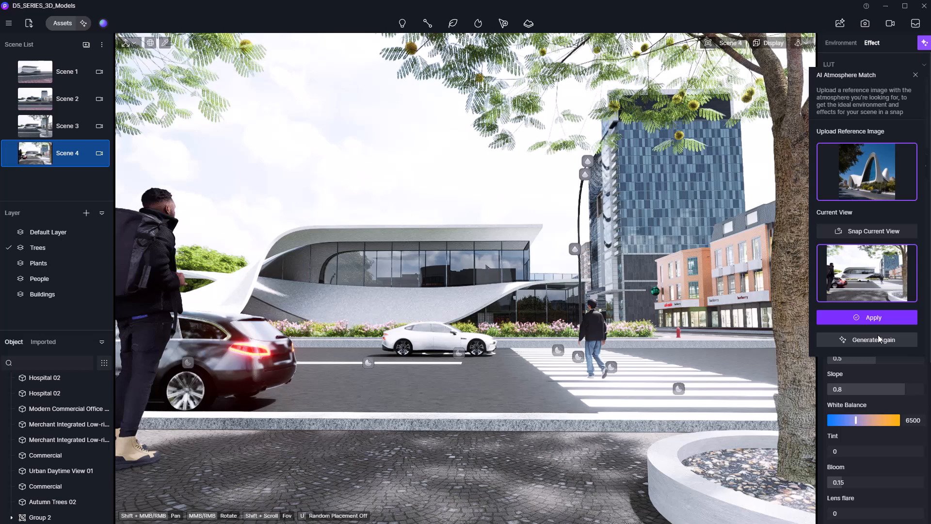
pyautogui.click(867, 317)
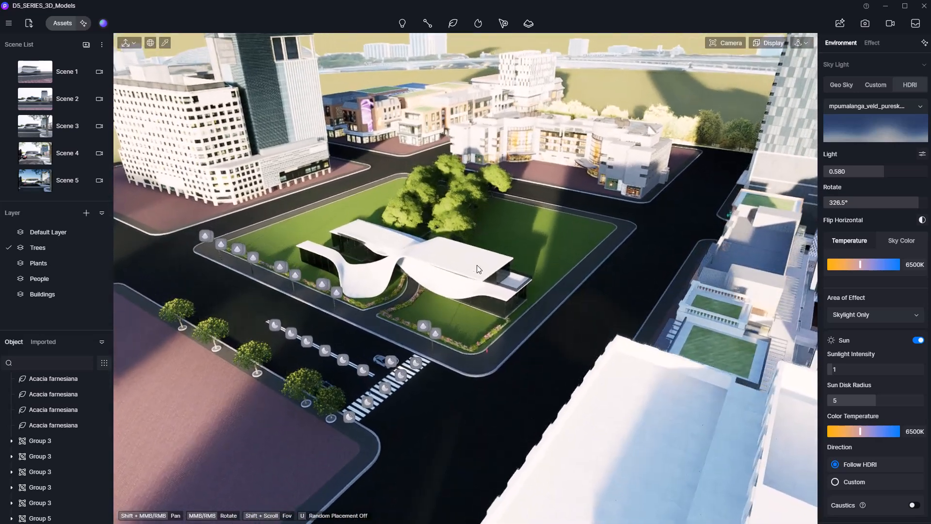
# Select Scene 5 and rotate its HDRI sky to about 314.8°.
pyautogui.click(99, 180)
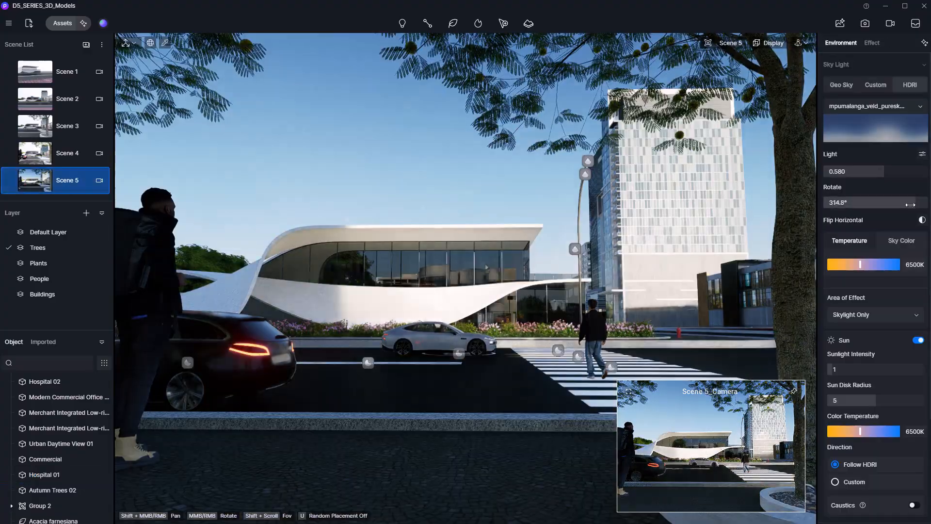
pyautogui.click(43, 475)
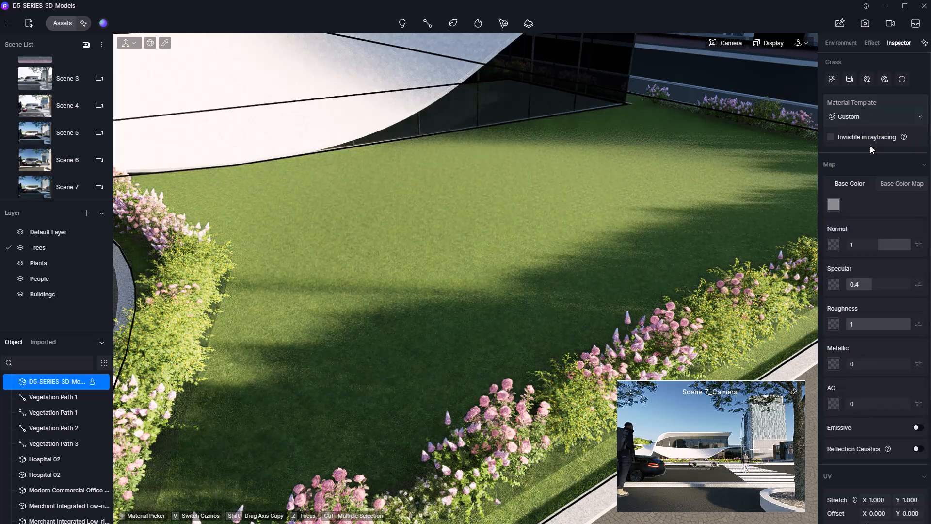
# Apply a dry-leaf outdoor ground material from the asset library to the lawn.
pyautogui.click(873, 43)
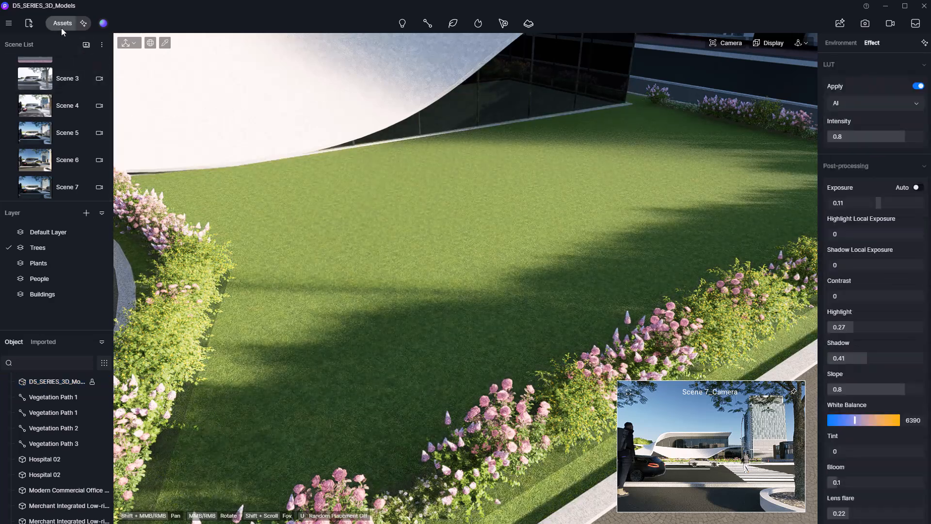
pyautogui.click(63, 23)
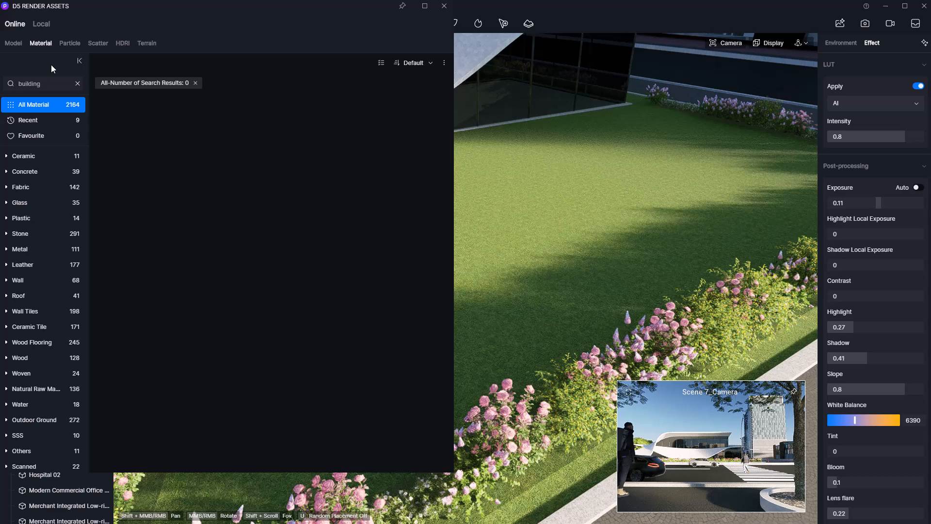
pyautogui.click(36, 389)
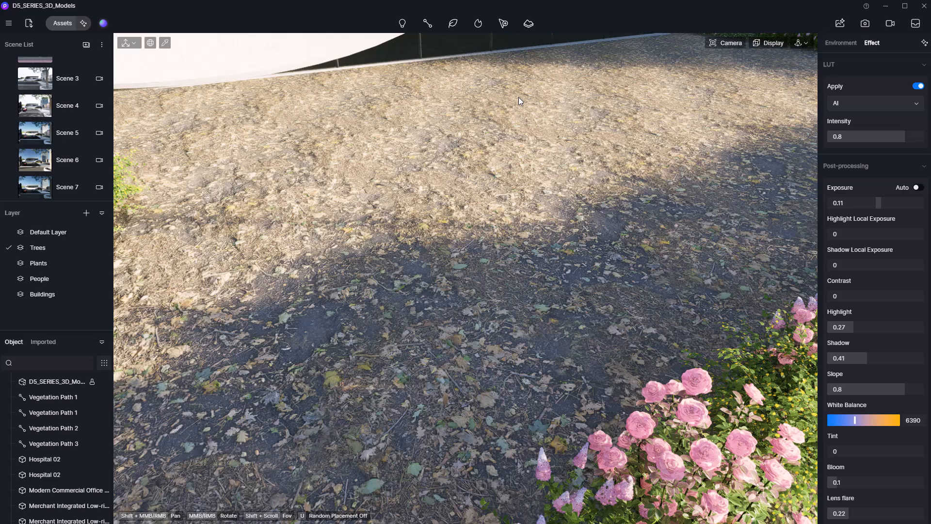
pyautogui.click(504, 23)
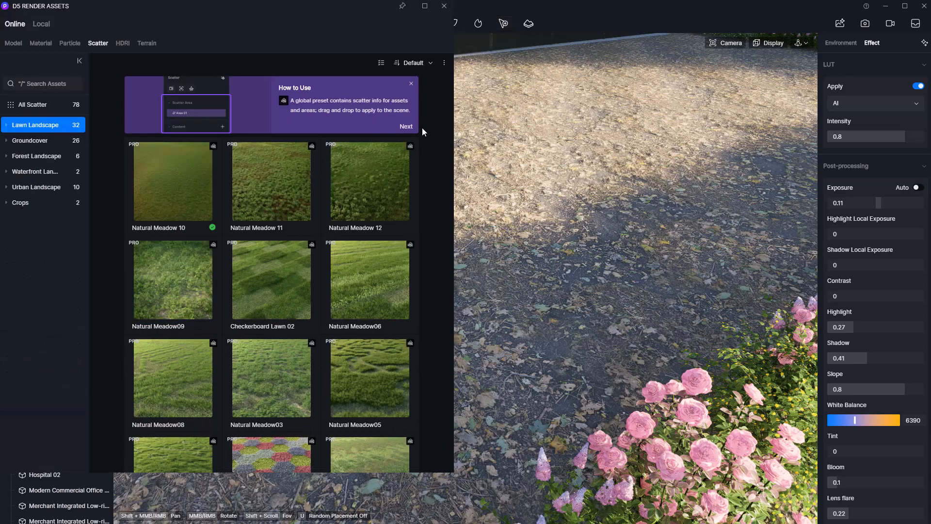
# Create a Meadow05 lawn scatter area on the leafy ground and return to Scene 7.
pyautogui.scroll(-3)
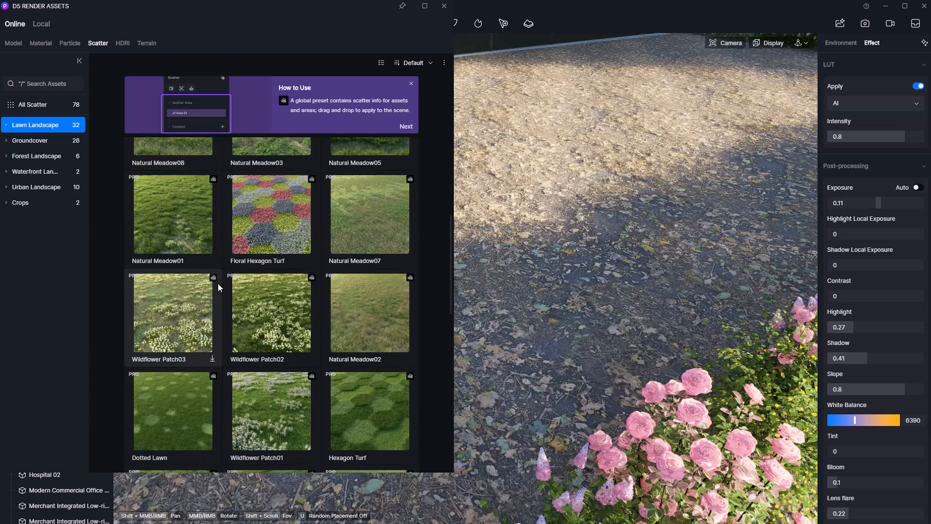
pyautogui.scroll(-3)
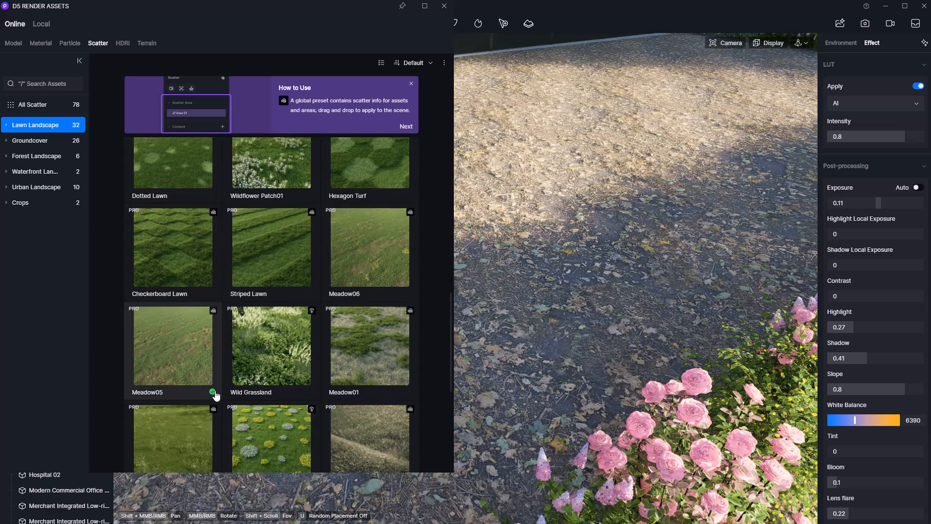
pyautogui.click(173, 346)
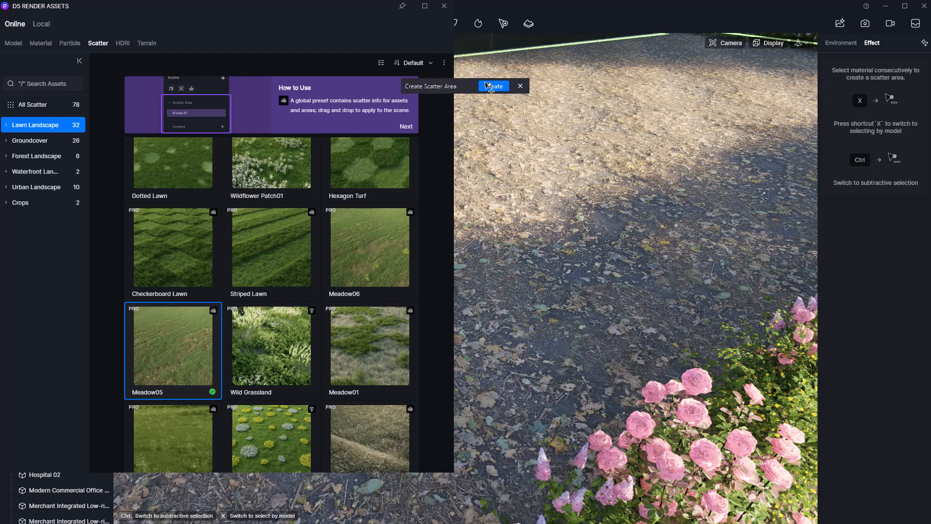
pyautogui.click(494, 86)
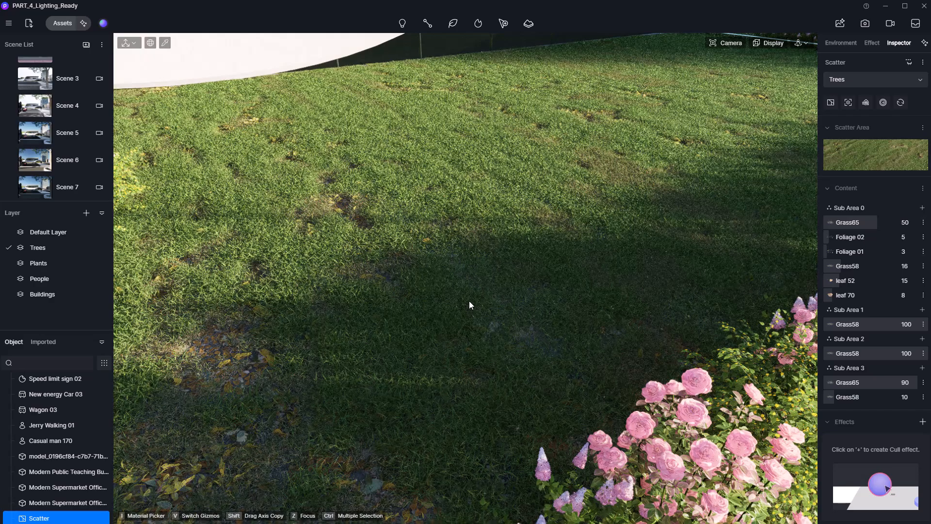
pyautogui.moveTo(67, 244)
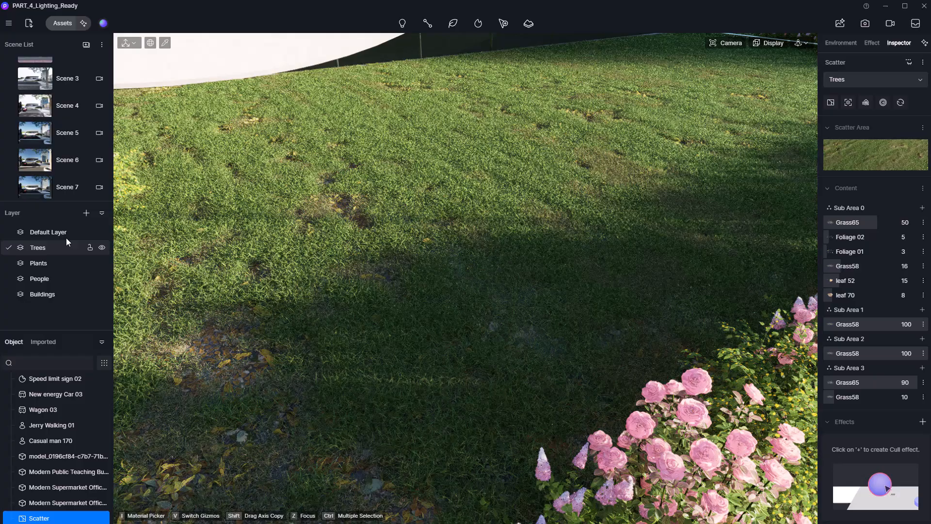
pyautogui.click(67, 186)
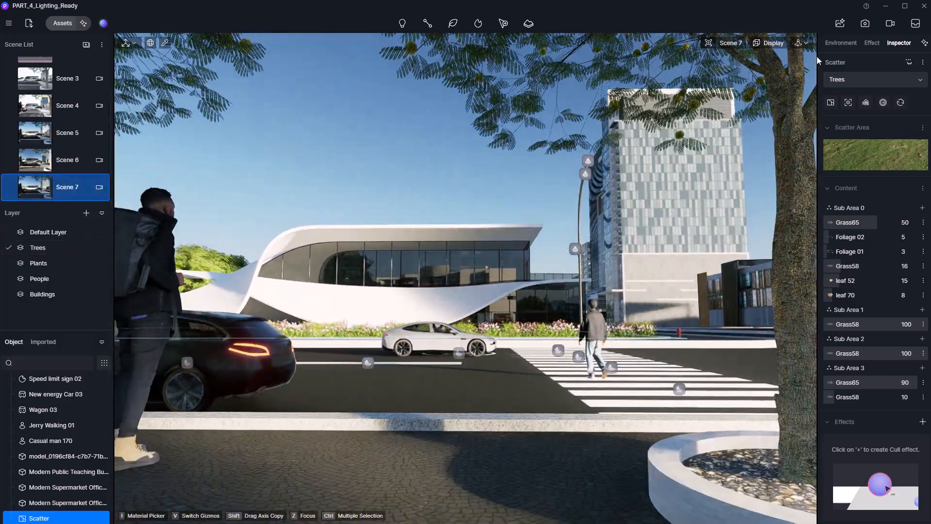
# Render Scene 7 as a 16:9 still image at 4K (3840×2160).
pyautogui.click(865, 23)
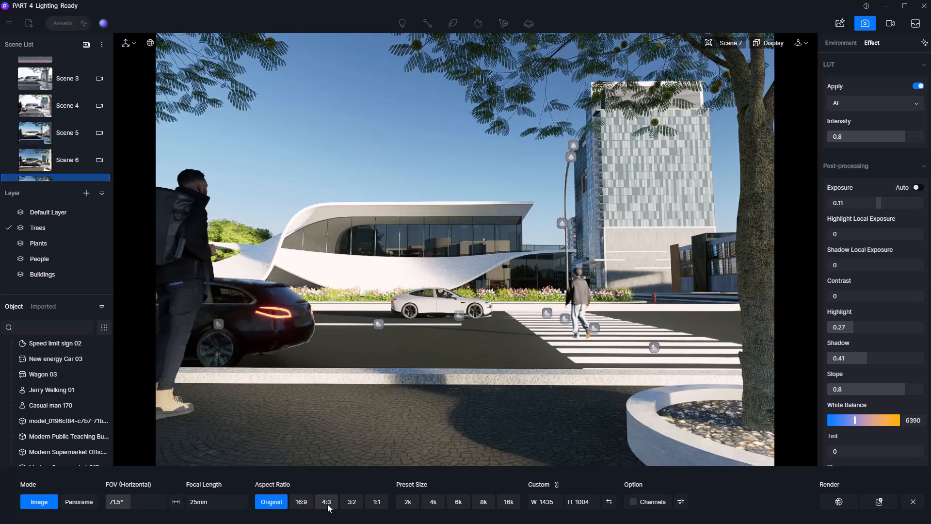
pyautogui.click(300, 502)
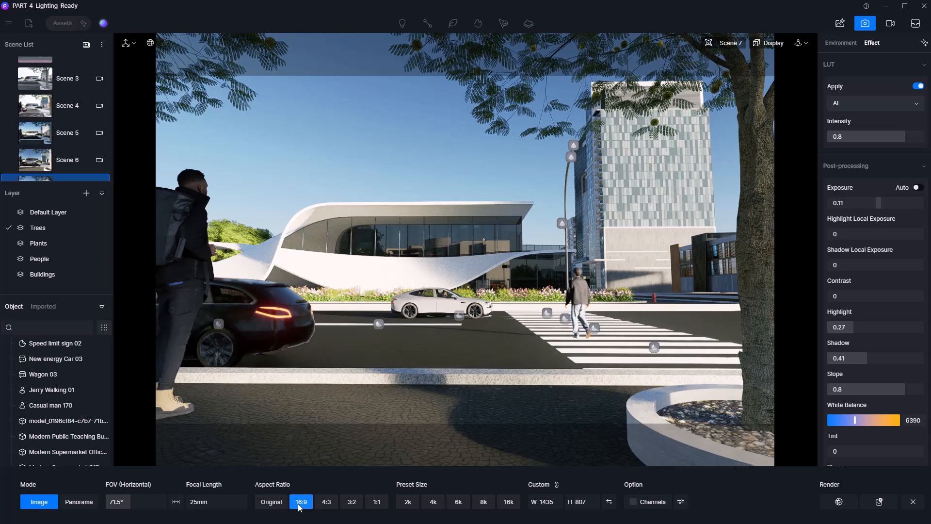
pyautogui.moveTo(296, 509)
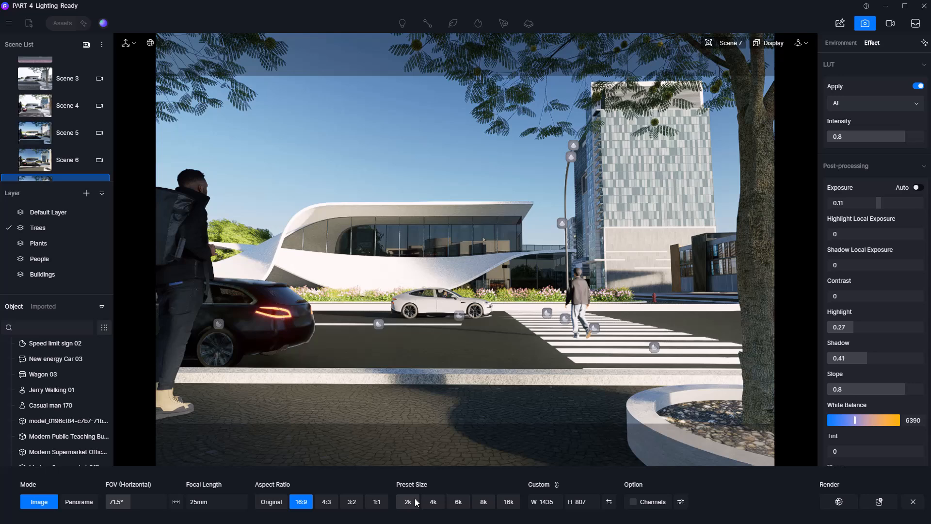
pyautogui.click(433, 501)
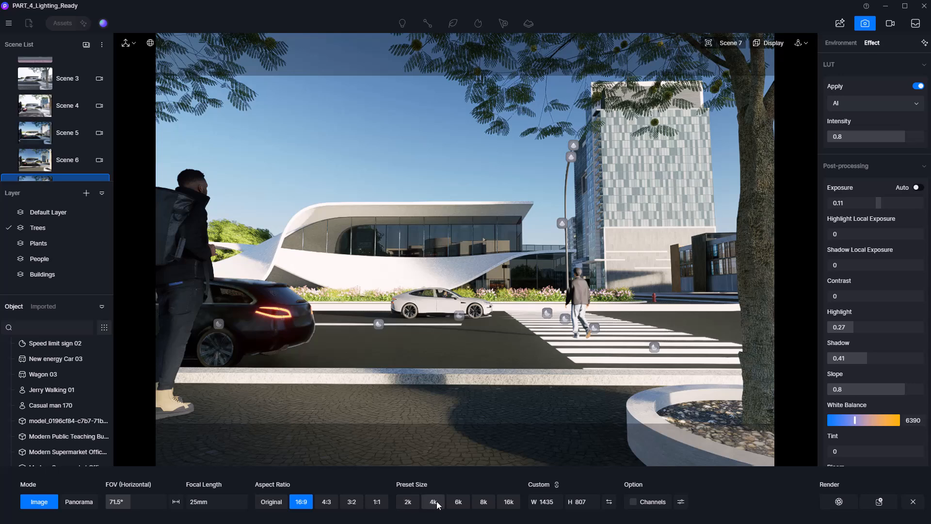
pyautogui.click(432, 502)
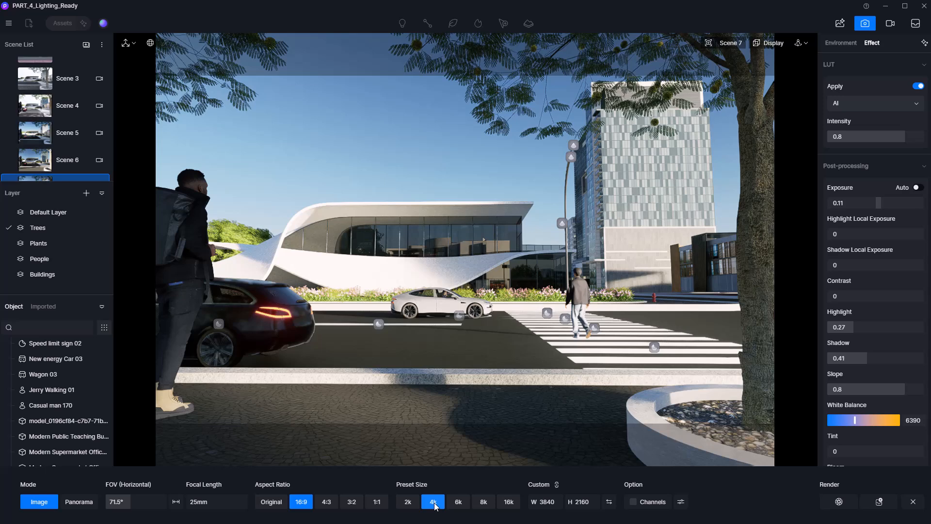
pyautogui.moveTo(681, 502)
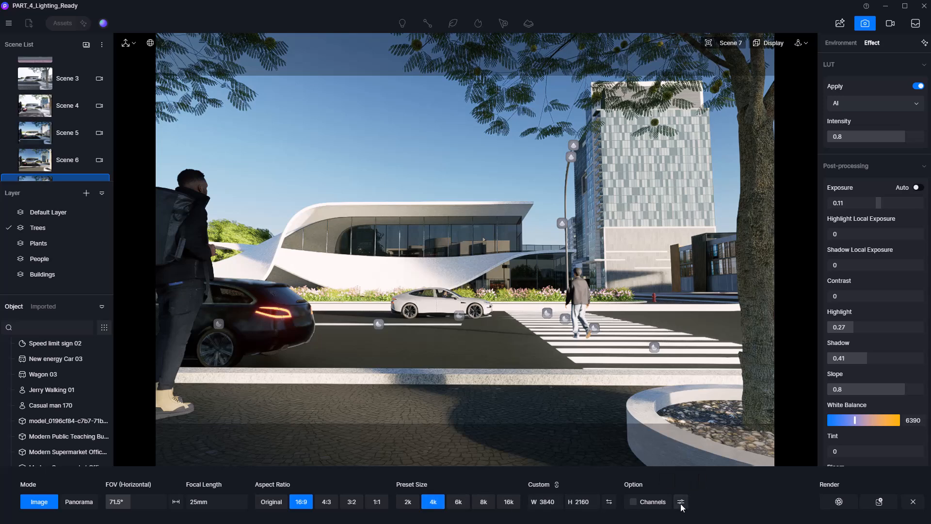
pyautogui.click(681, 502)
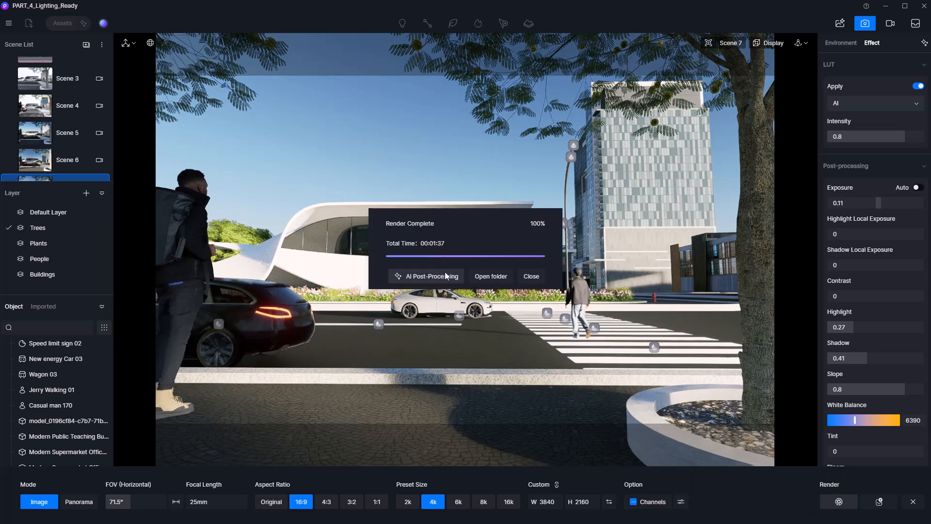
# AI-enhance the Scene 7 render and apply a Realistic reference style transfer.
pyautogui.click(433, 276)
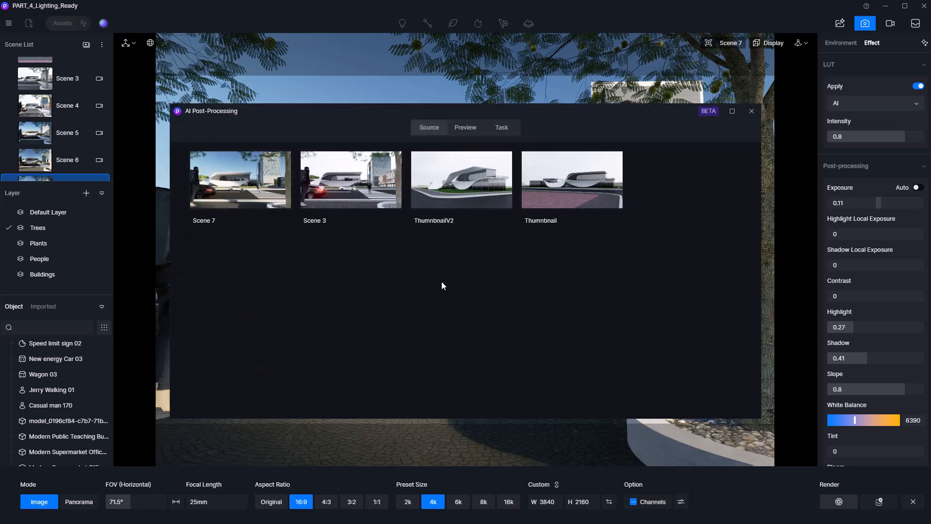
pyautogui.click(465, 127)
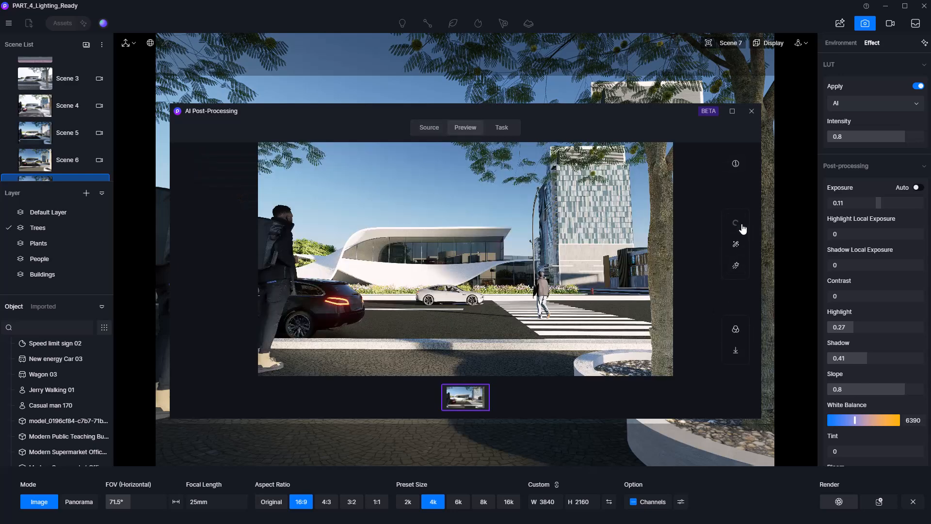
pyautogui.click(736, 222)
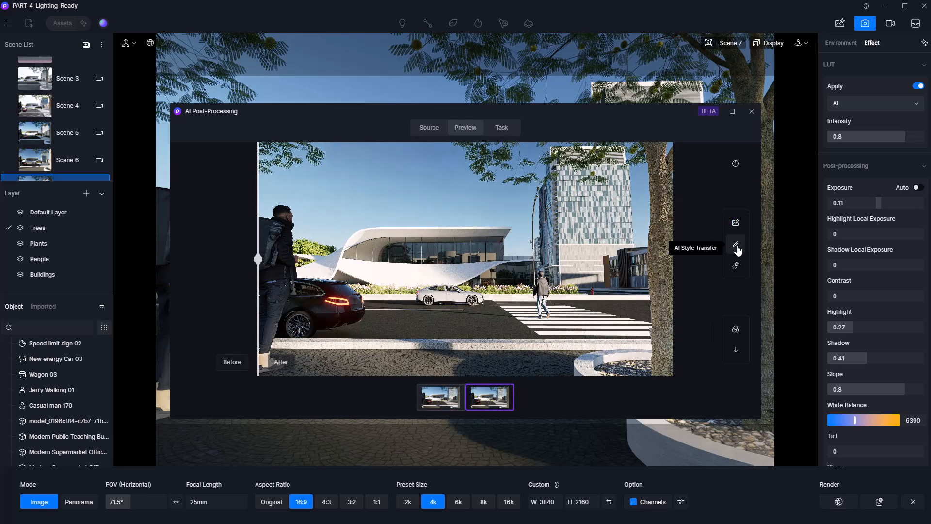
pyautogui.click(736, 244)
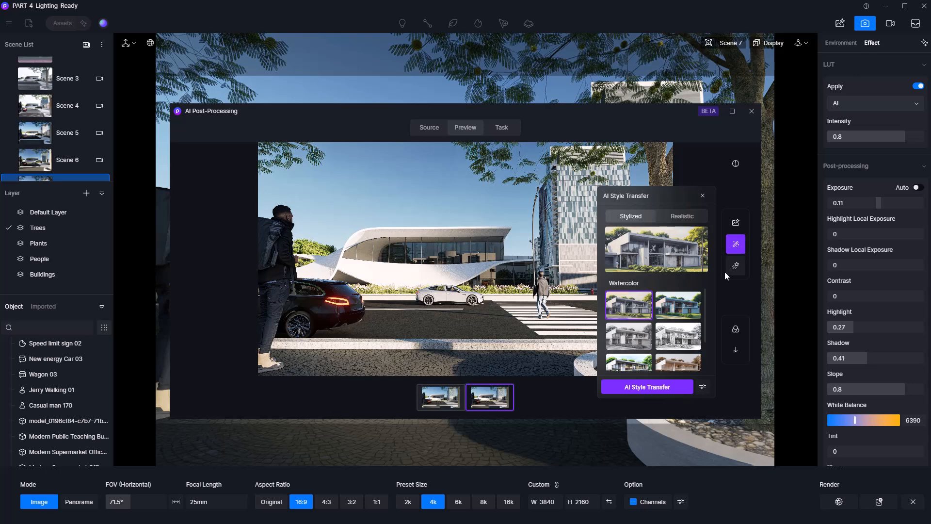
pyautogui.click(683, 216)
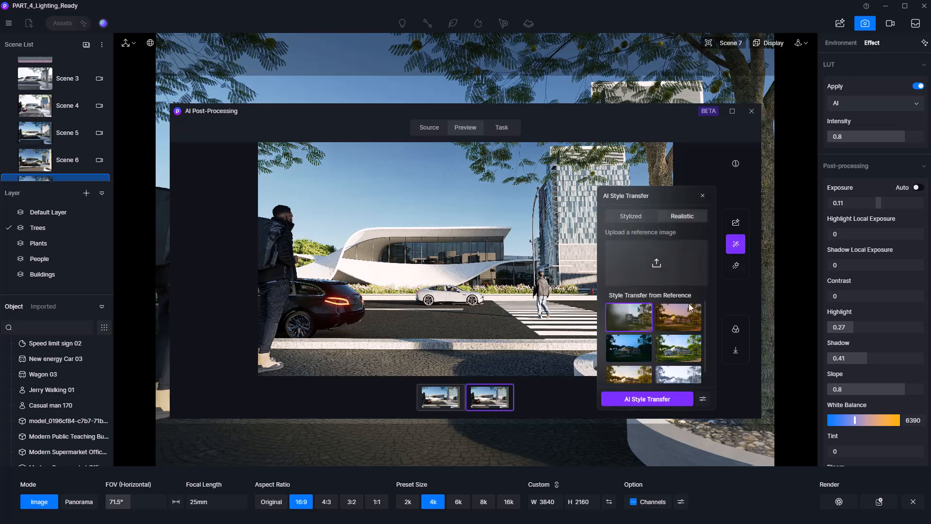
pyautogui.click(647, 399)
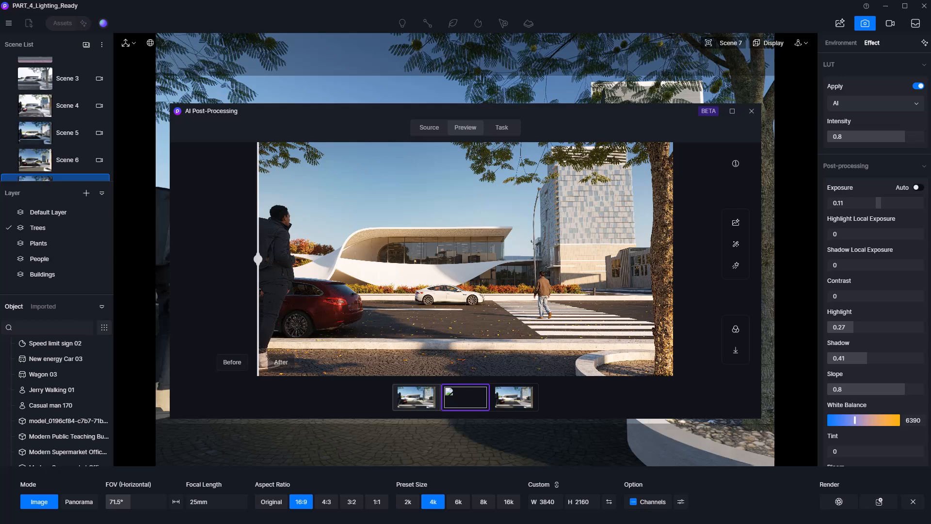
pyautogui.moveTo(741, 299)
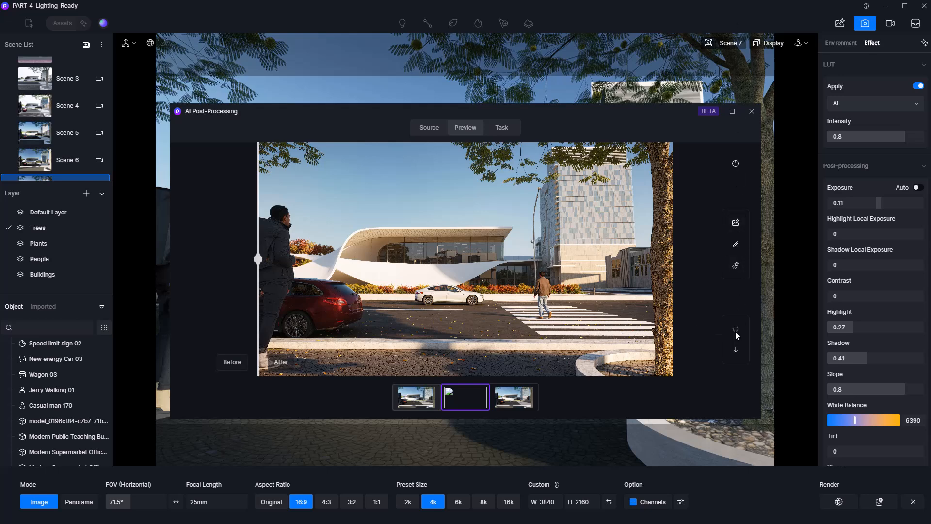
# Add a Motion Blur effect and select the car and pedestrian in the render as its targets.
pyautogui.click(735, 329)
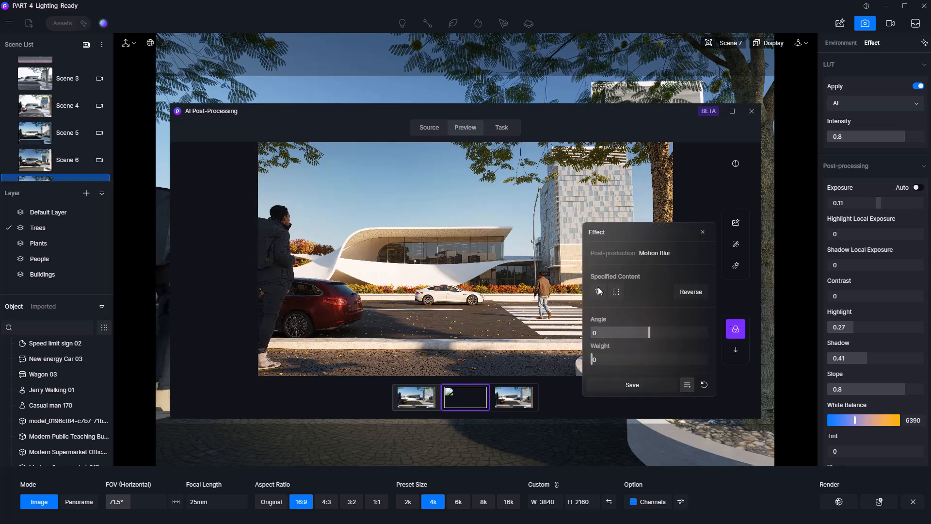
pyautogui.click(598, 292)
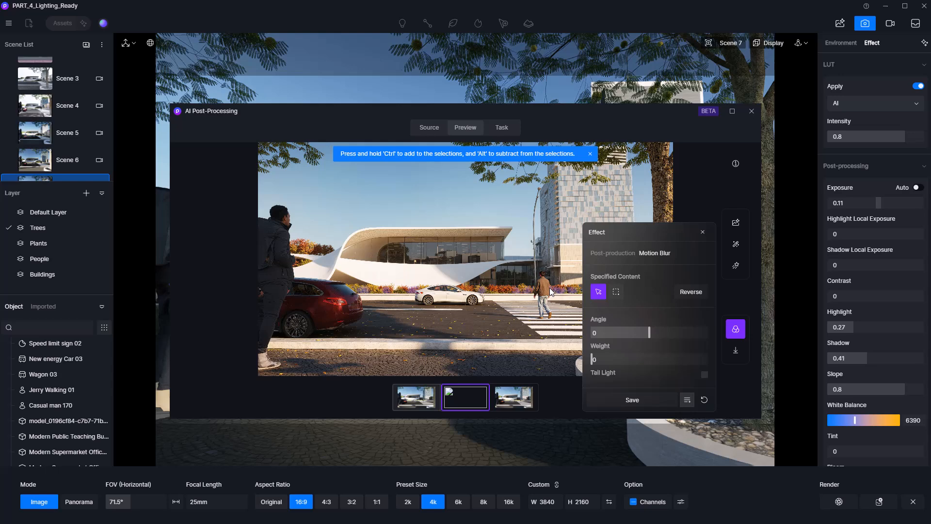
pyautogui.click(332, 313)
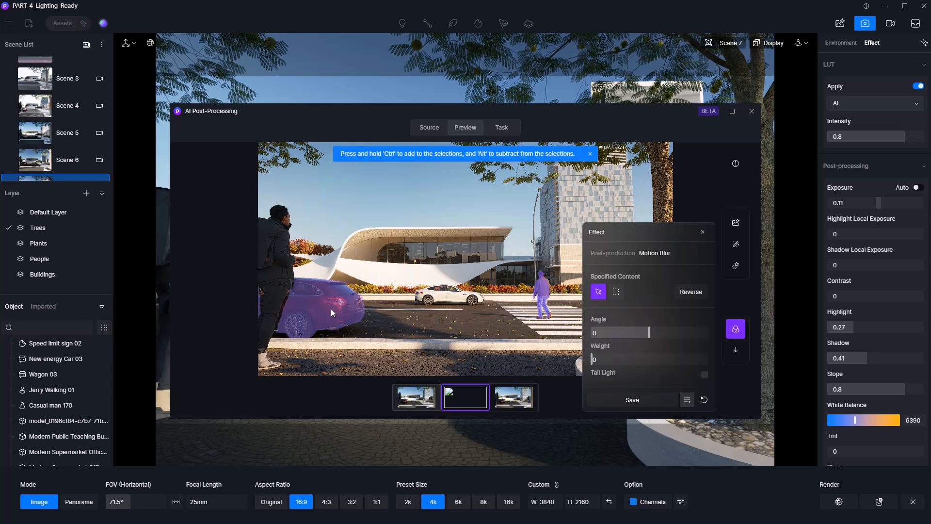